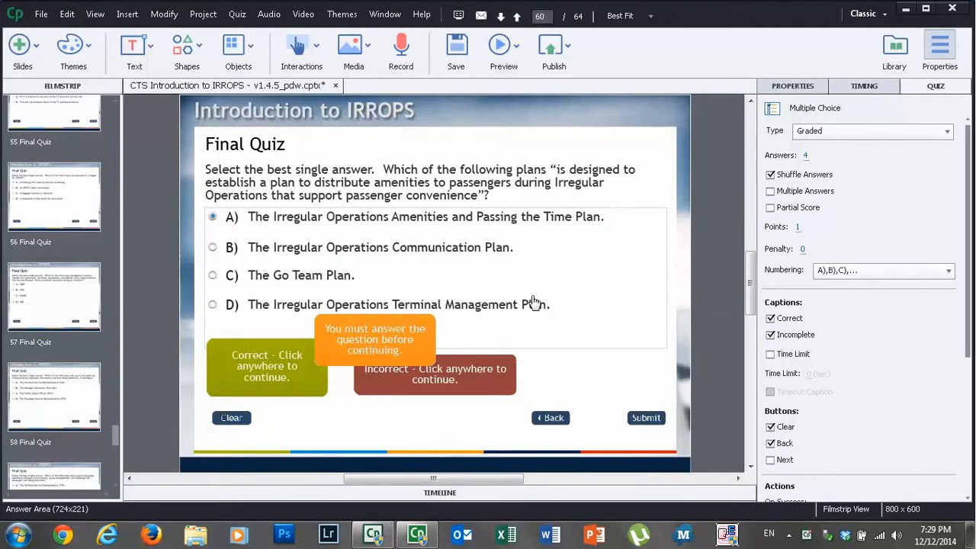
mouse_move(500, 247)
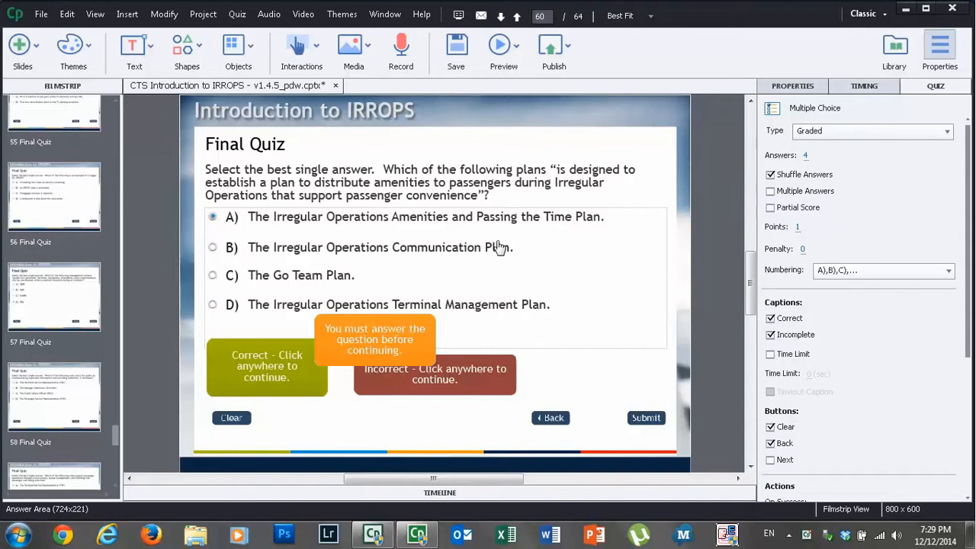
mouse_move(500, 247)
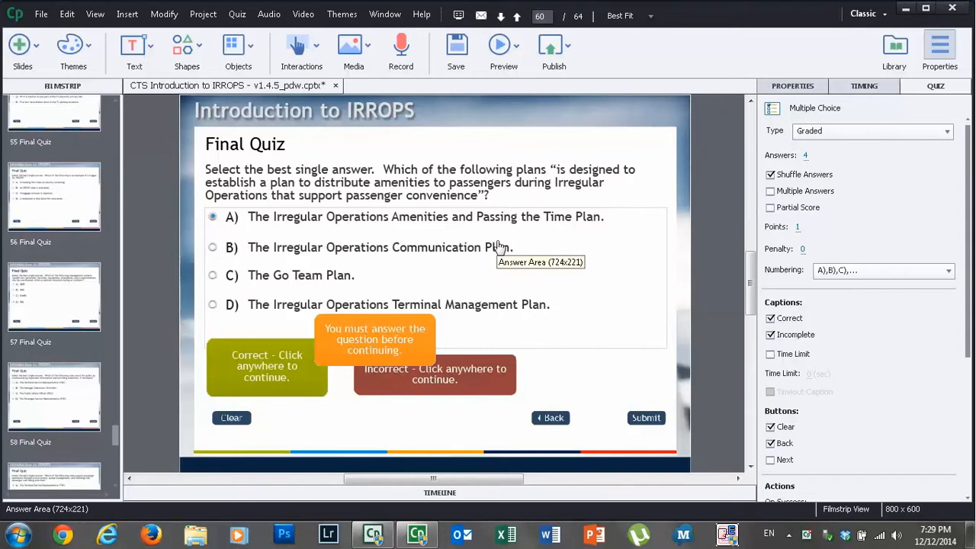
mouse_move(125, 372)
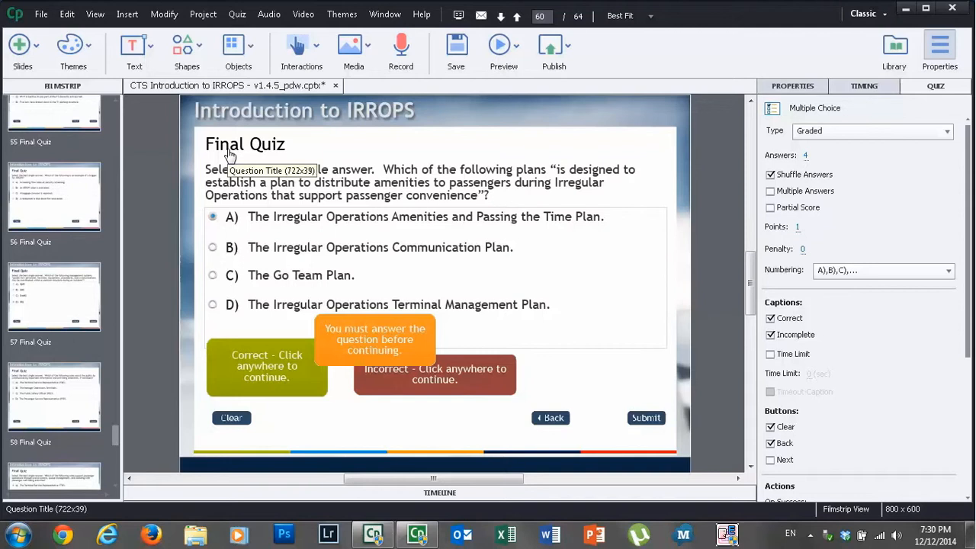
mouse_move(232, 157)
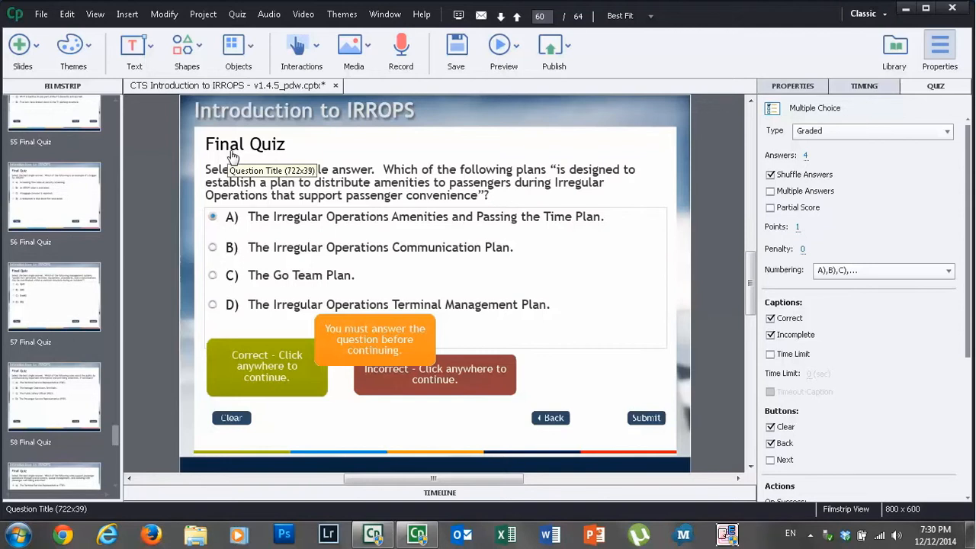
mouse_move(206, 232)
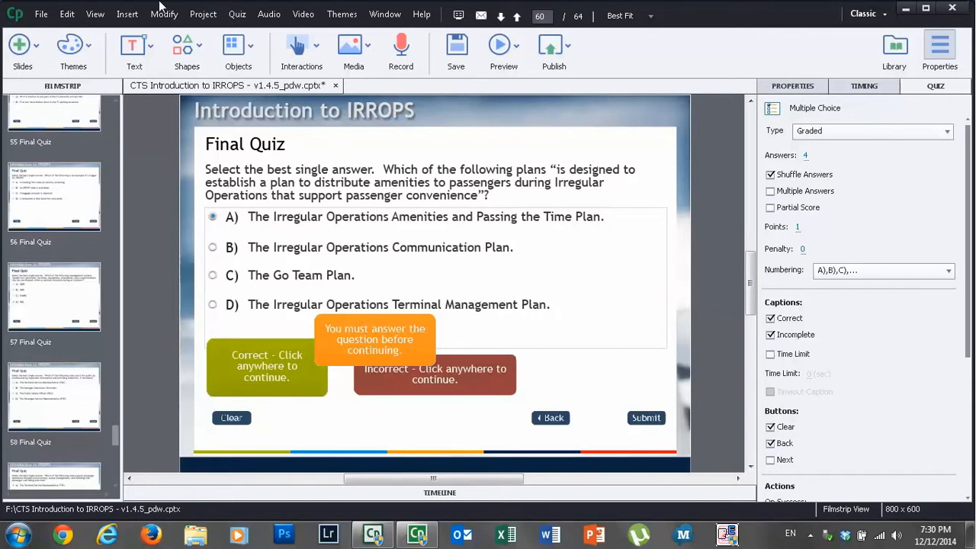
Bring up the Advanced Interaction overview from the Project menu, listing scorable objects totaling 11 points.
left_click(164, 13)
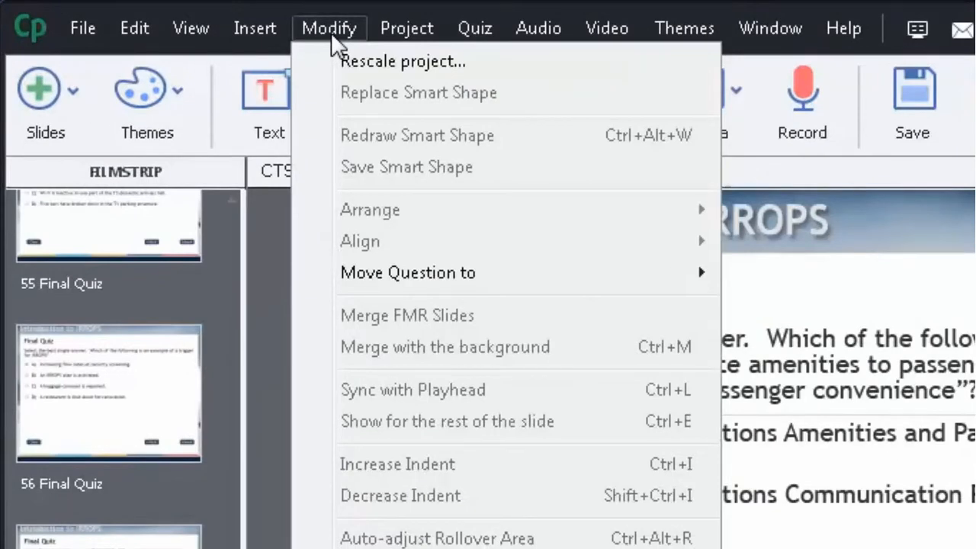
left_click(405, 27)
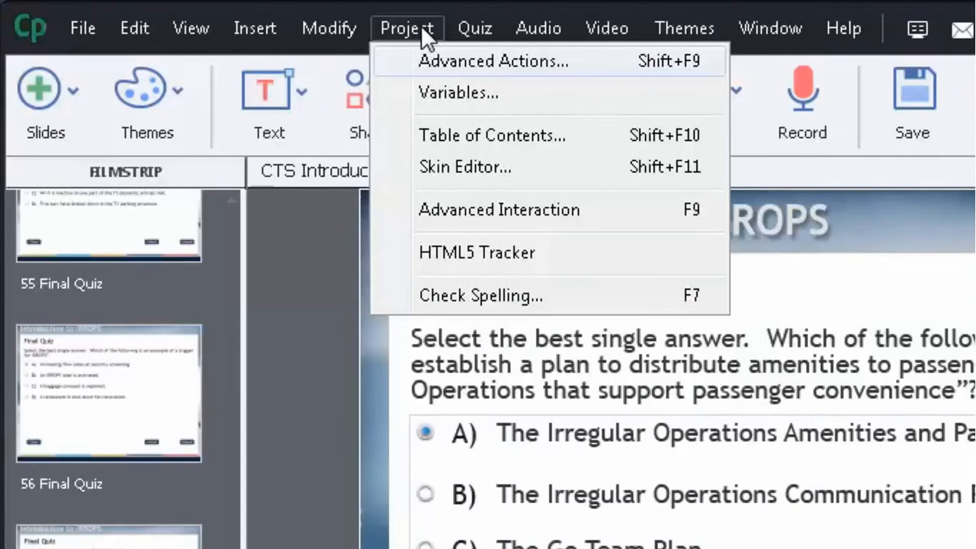
mouse_move(457, 149)
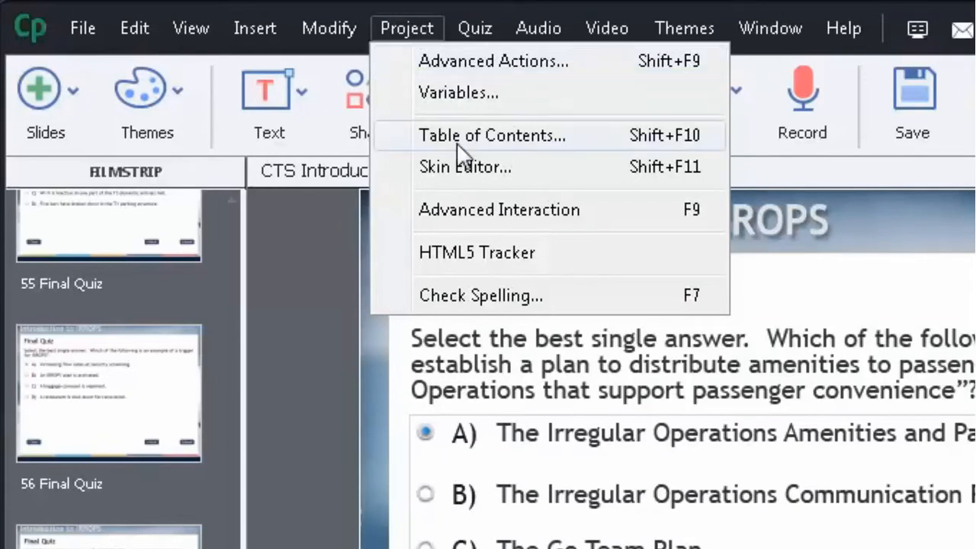
mouse_move(475, 210)
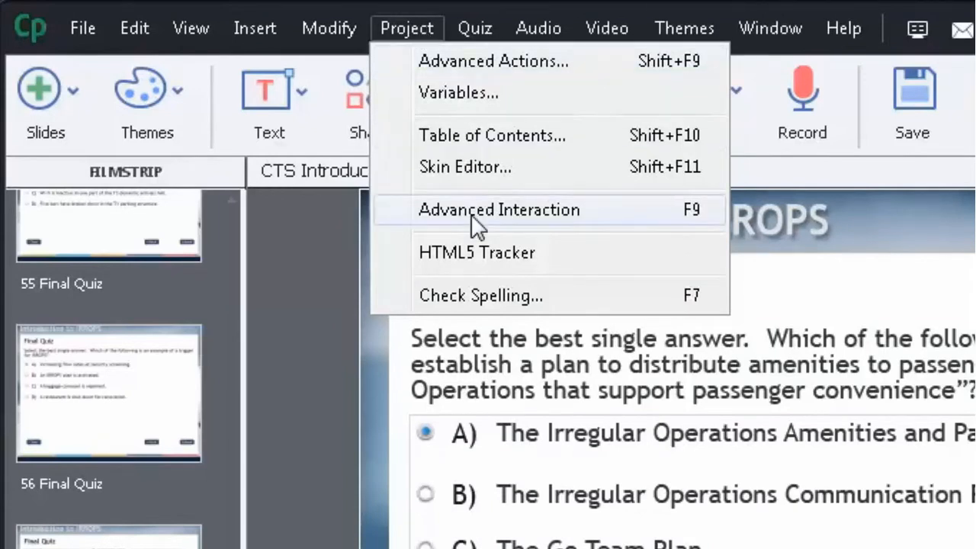
left_click(499, 211)
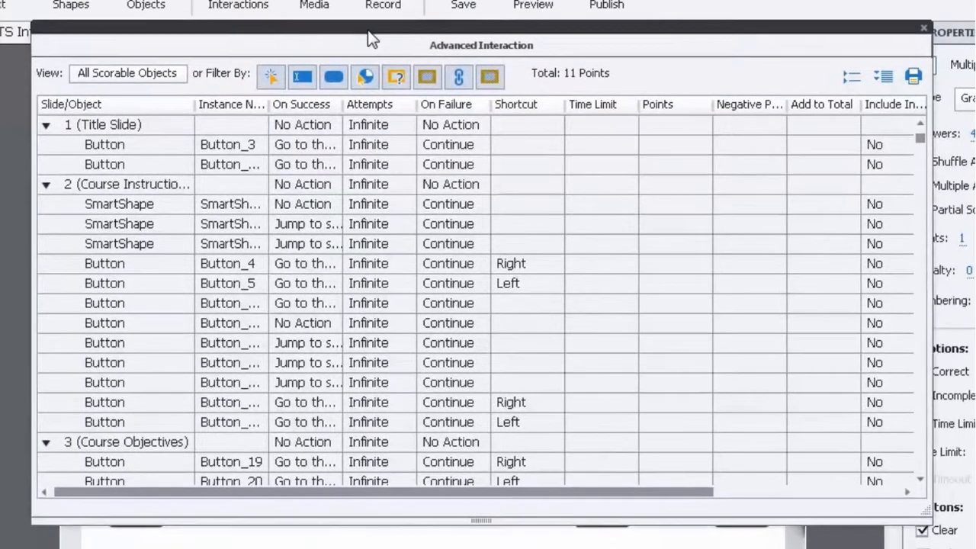
mouse_move(373, 43)
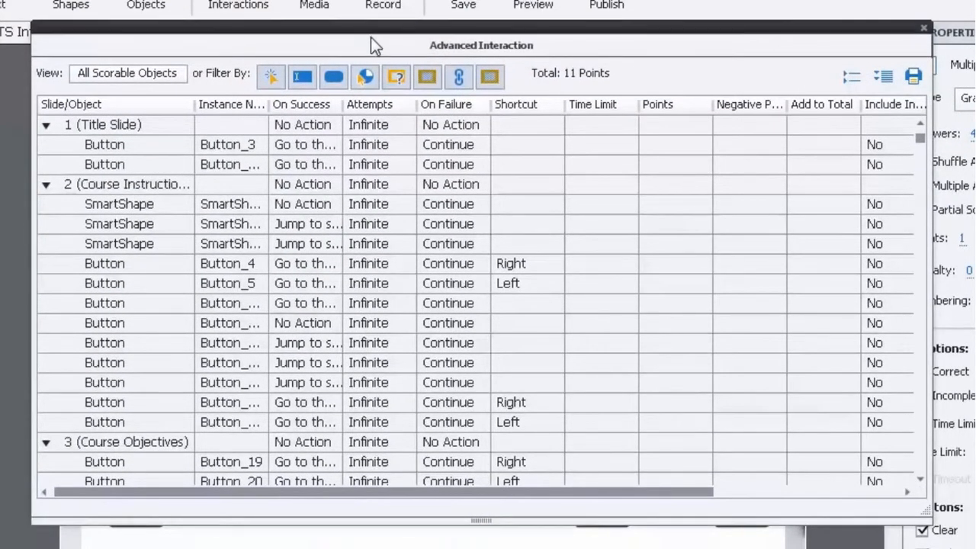
mouse_move(625, 94)
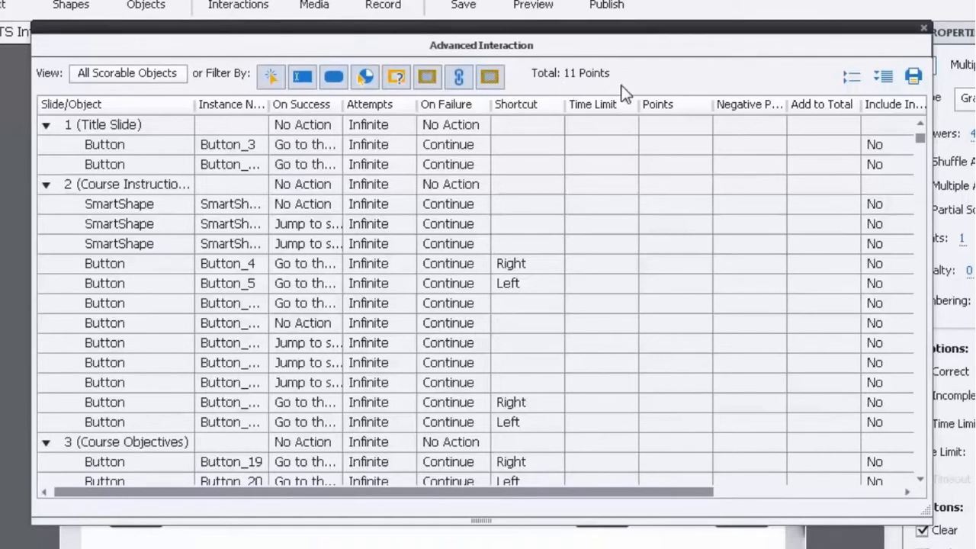
mouse_move(541, 86)
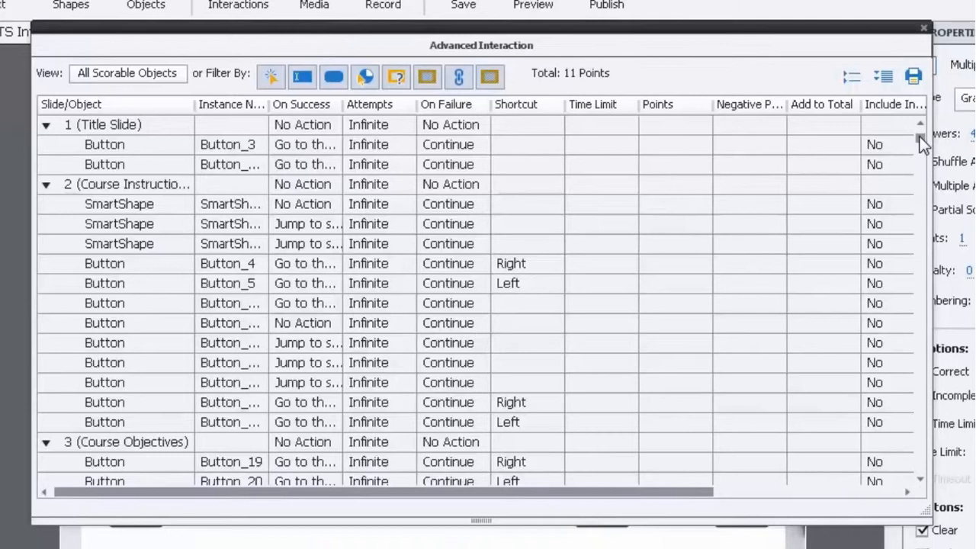
scroll("down", 3)
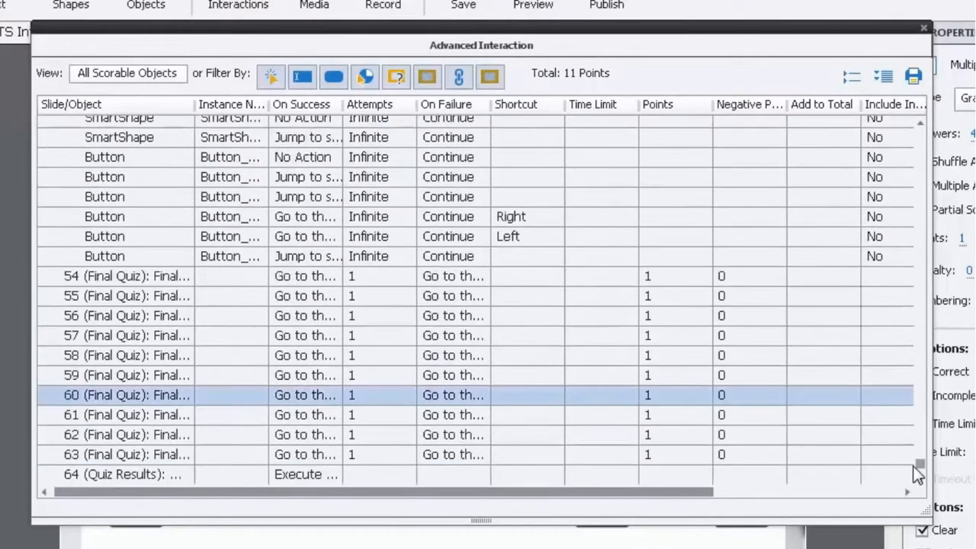
mouse_move(603, 370)
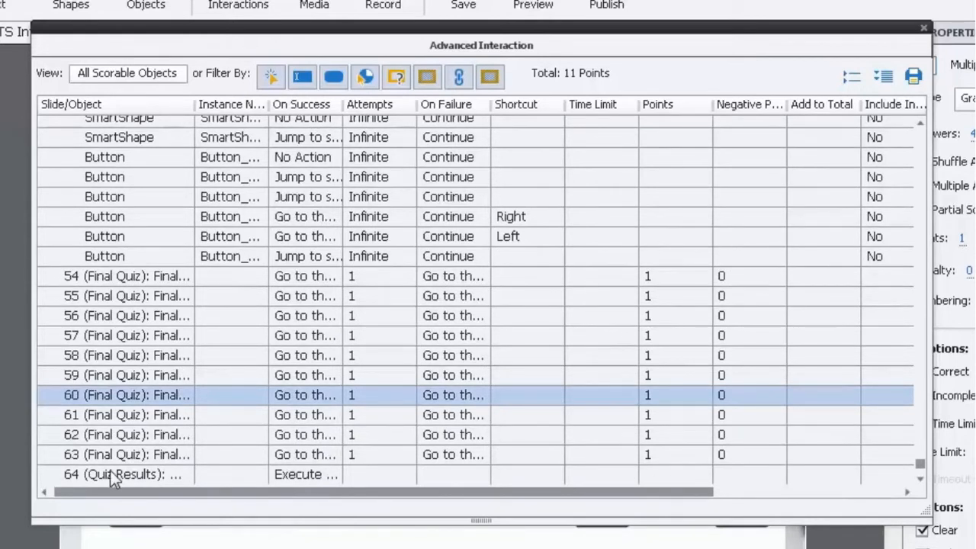
mouse_move(655, 458)
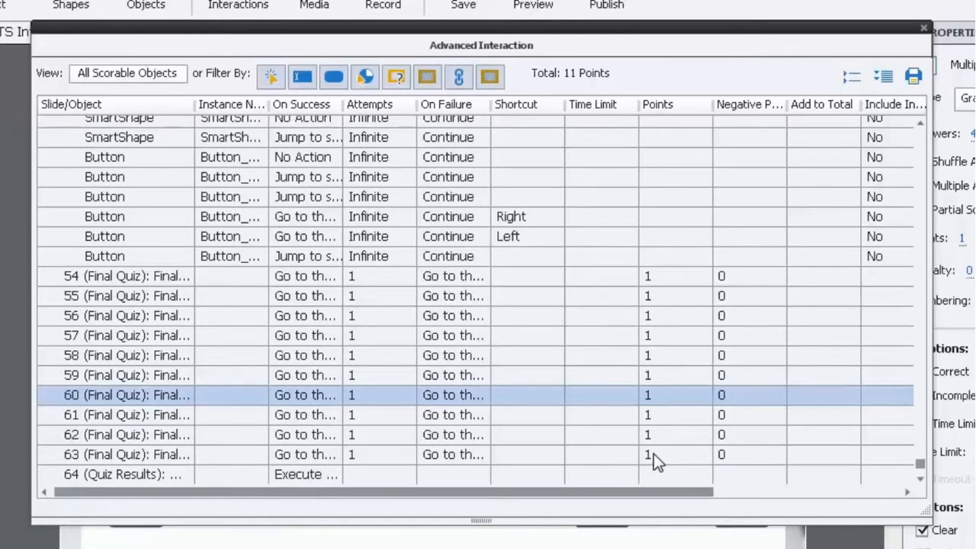
left_click(125, 415)
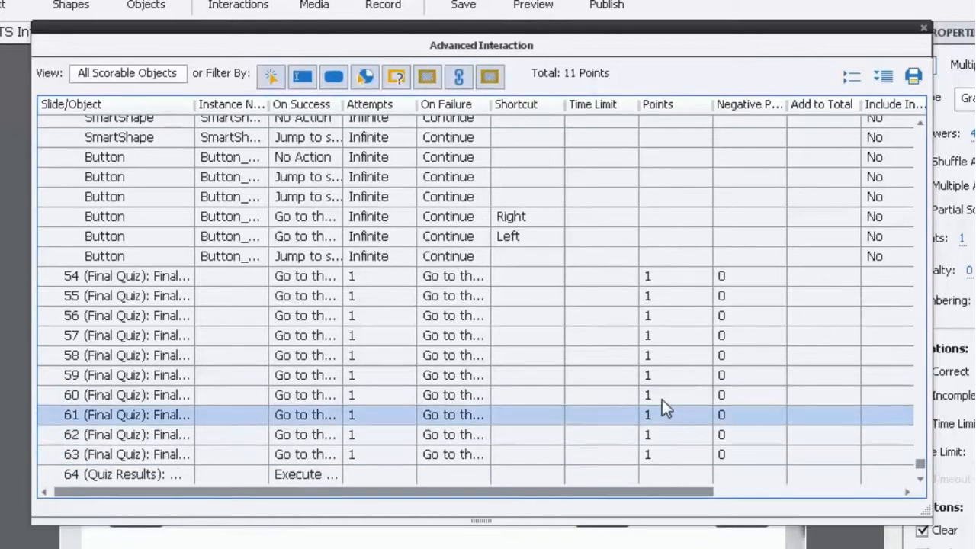
left_click(125, 354)
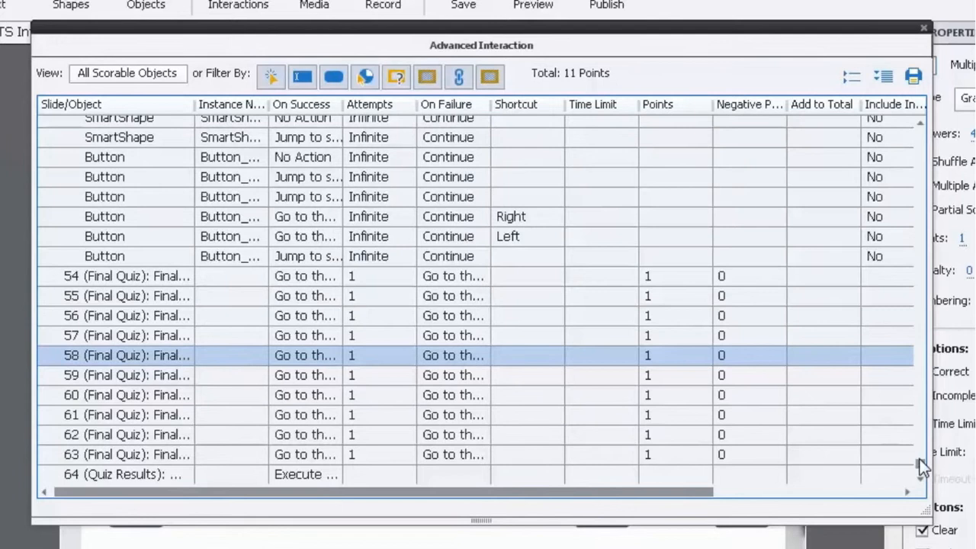
Scroll the interaction list to the slide 6 Button row scoring 1 point with Add to Total Yes.
scroll("up", 3)
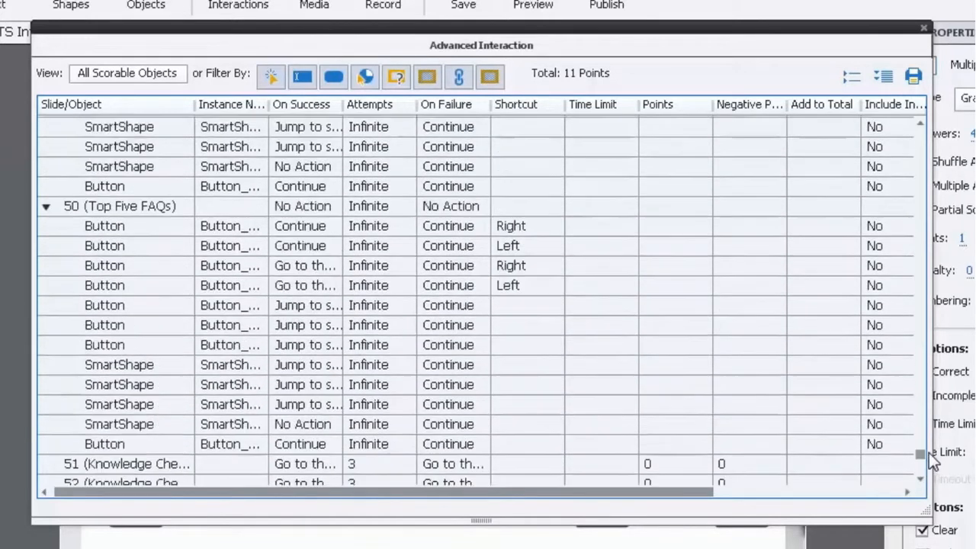
scroll("up", 3)
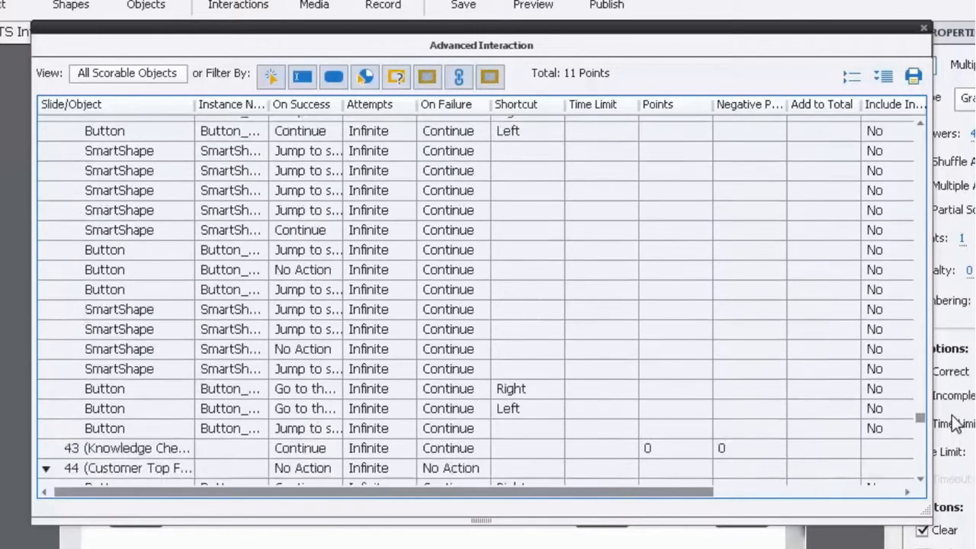
scroll("up", 3)
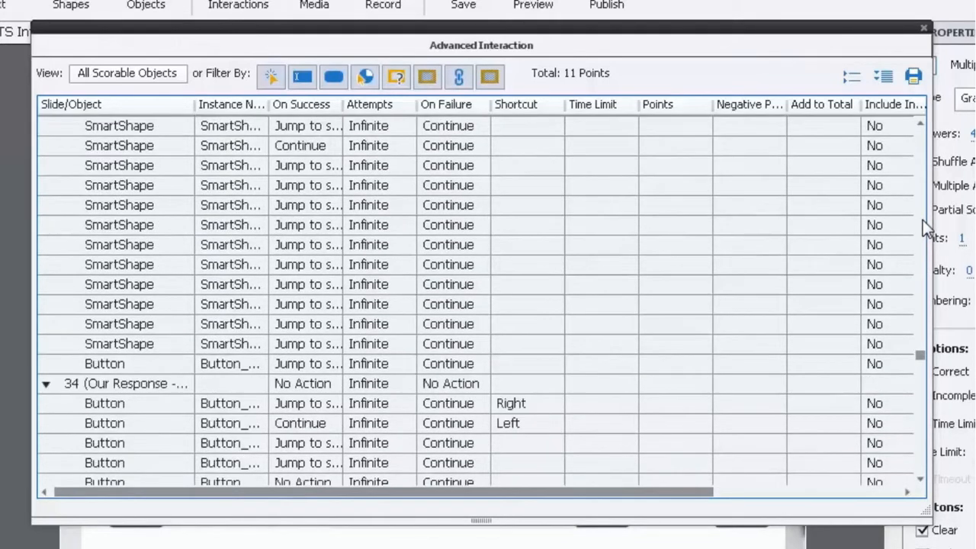
scroll("up", 3)
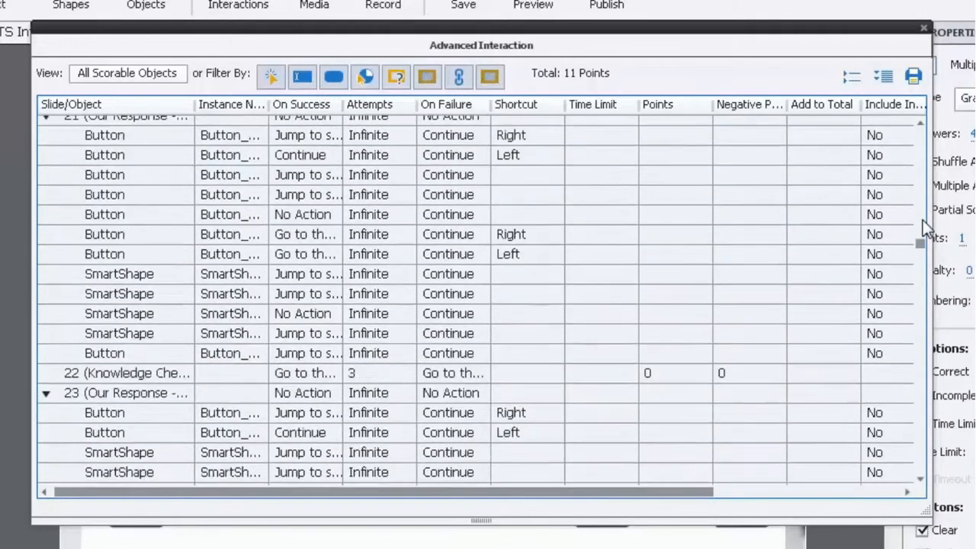
scroll("up", 3)
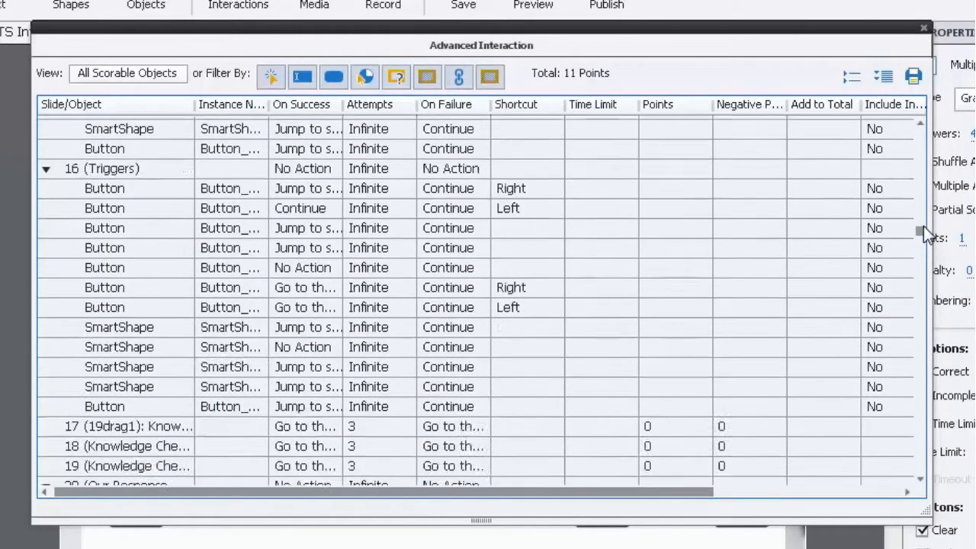
scroll("down", 3)
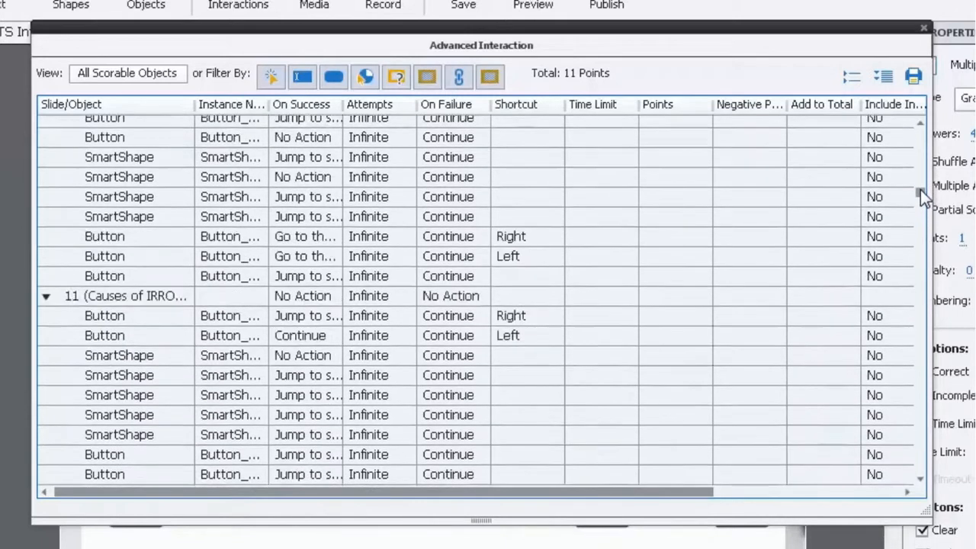
scroll("up", 3)
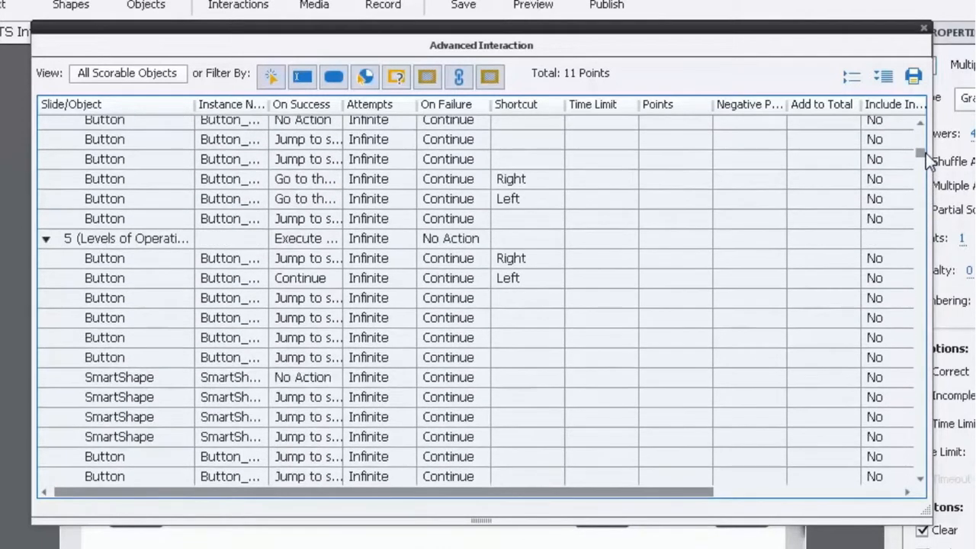
scroll("down", 3)
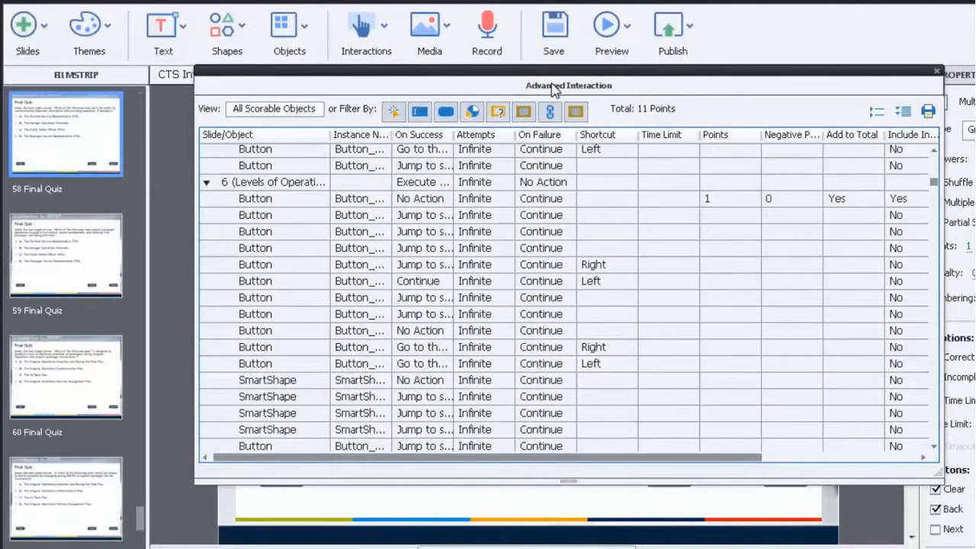
mouse_move(729, 201)
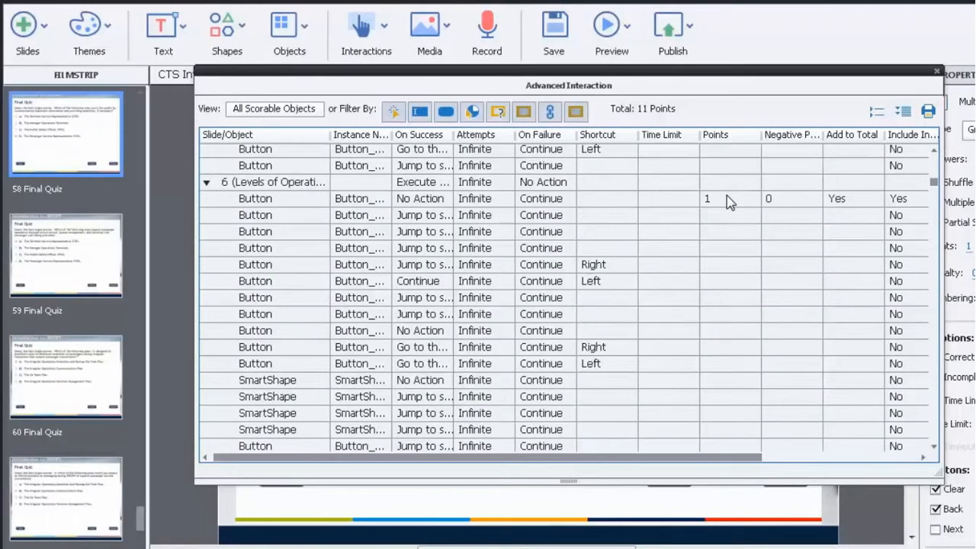
left_click_drag(567, 86, 683, 82)
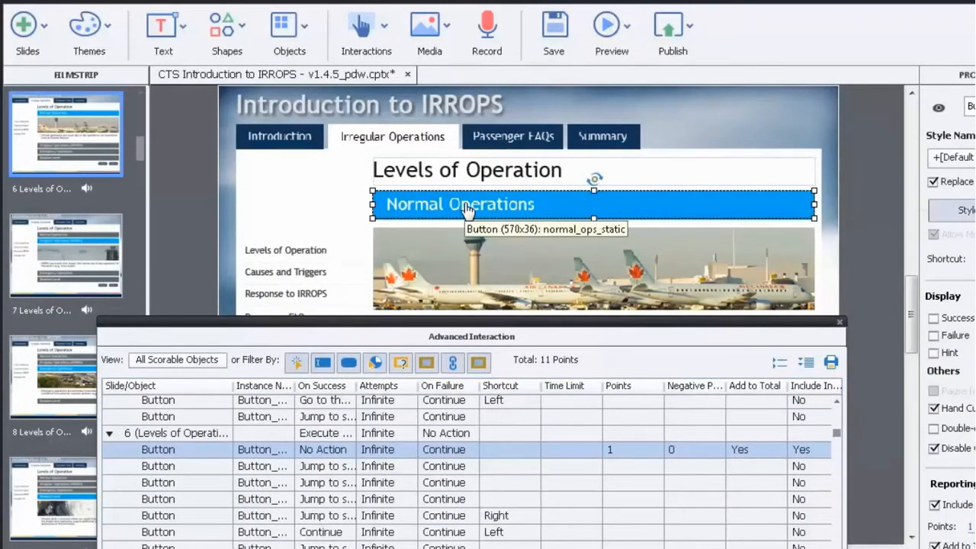
mouse_move(841, 326)
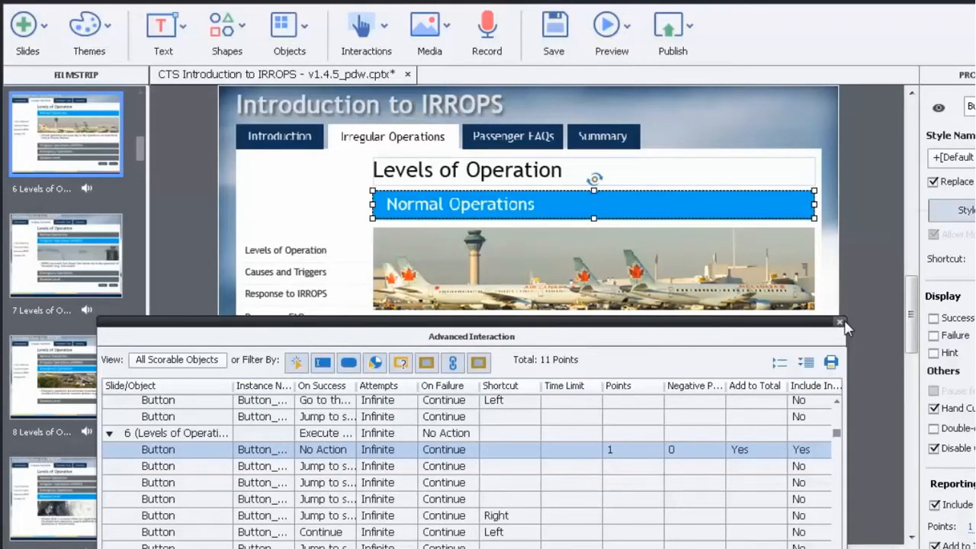
Close the Advanced Interaction overview with slide 6's Normal Operations button in view.
left_click(839, 323)
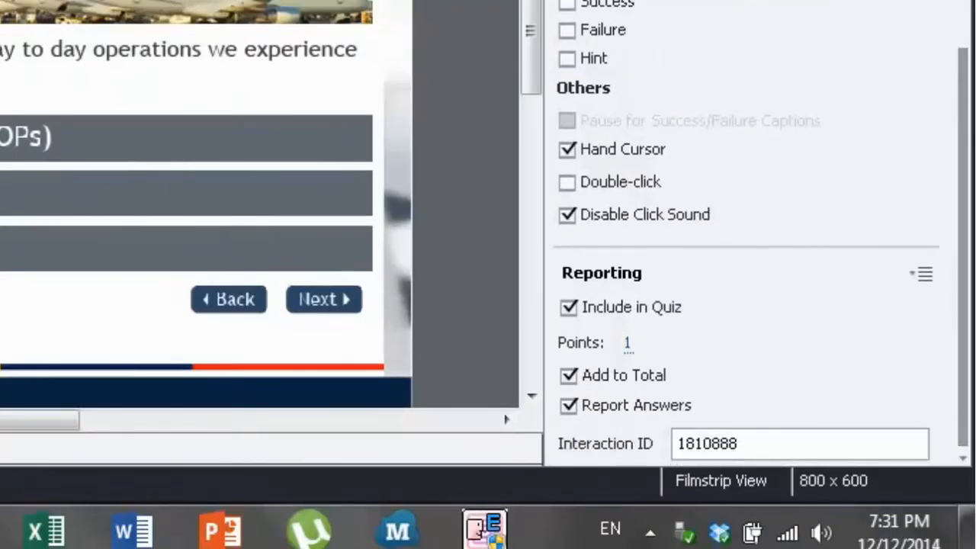
mouse_move(631, 318)
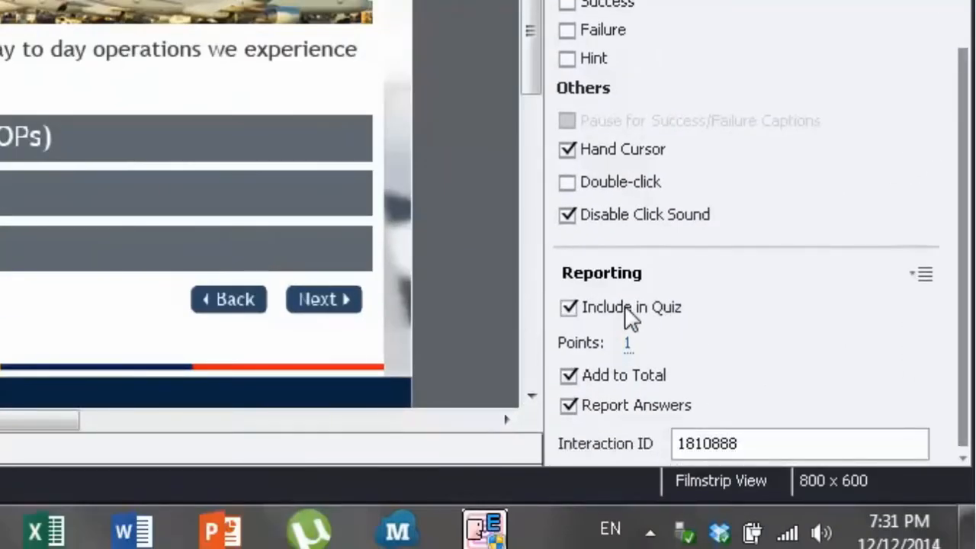
mouse_move(648, 366)
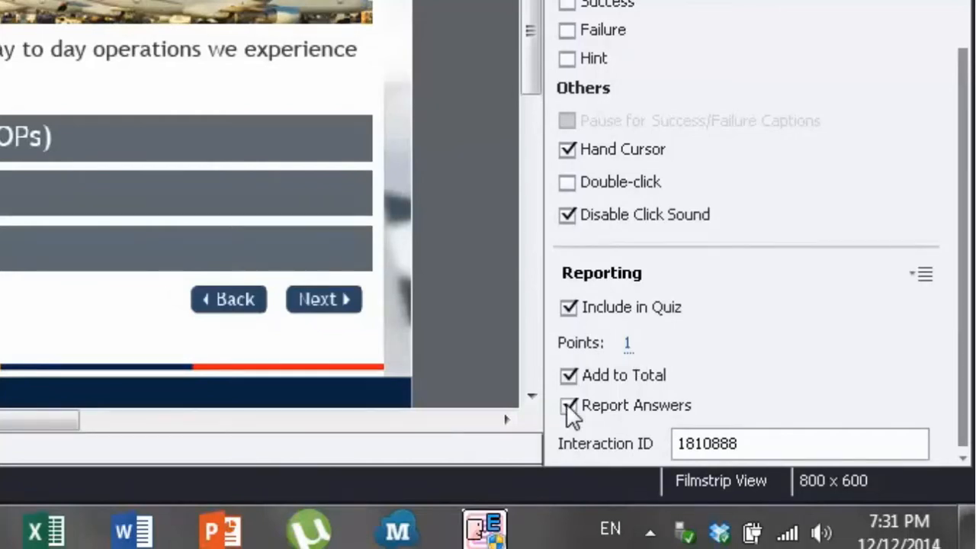
Uncheck Report Answers and Include in Quiz for the Normal Operations button.
left_click(567, 405)
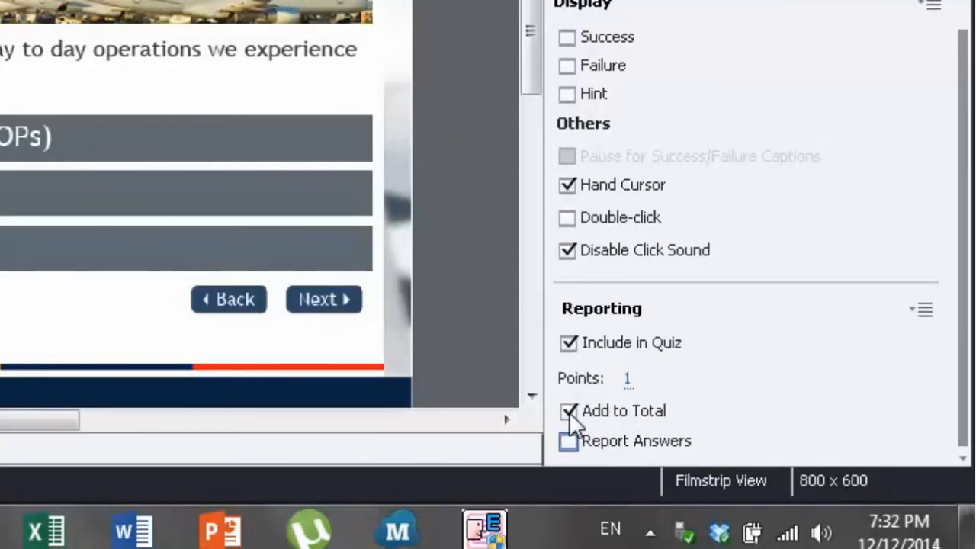
left_click(567, 412)
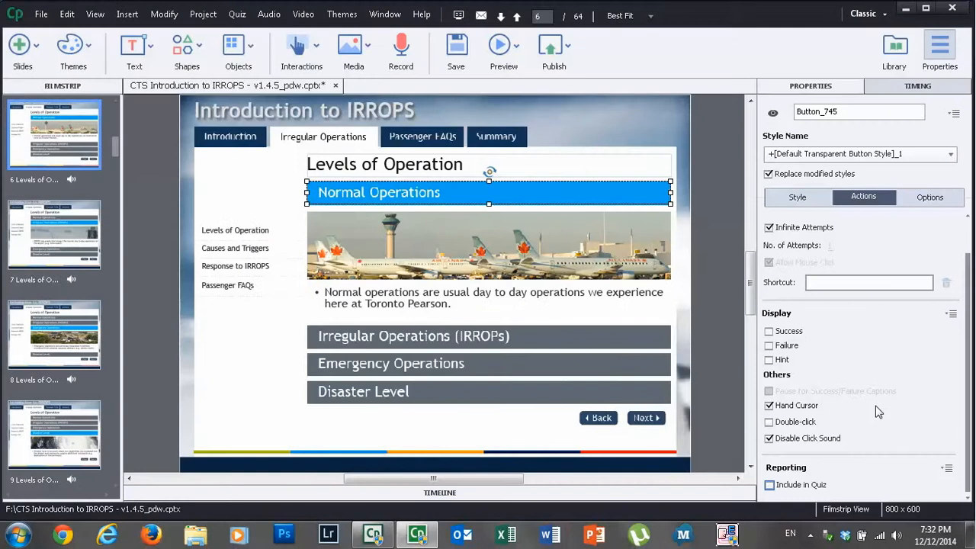
mouse_move(200, 75)
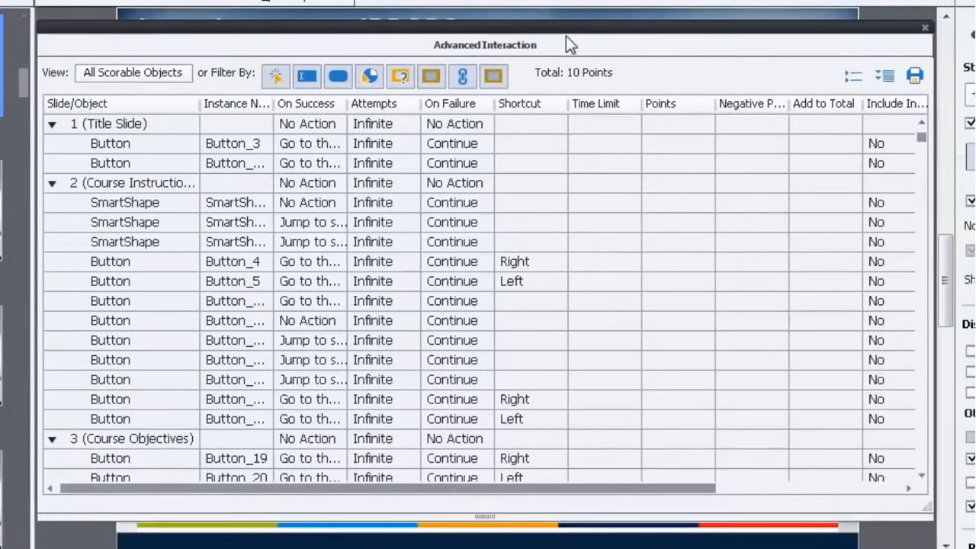
mouse_move(573, 54)
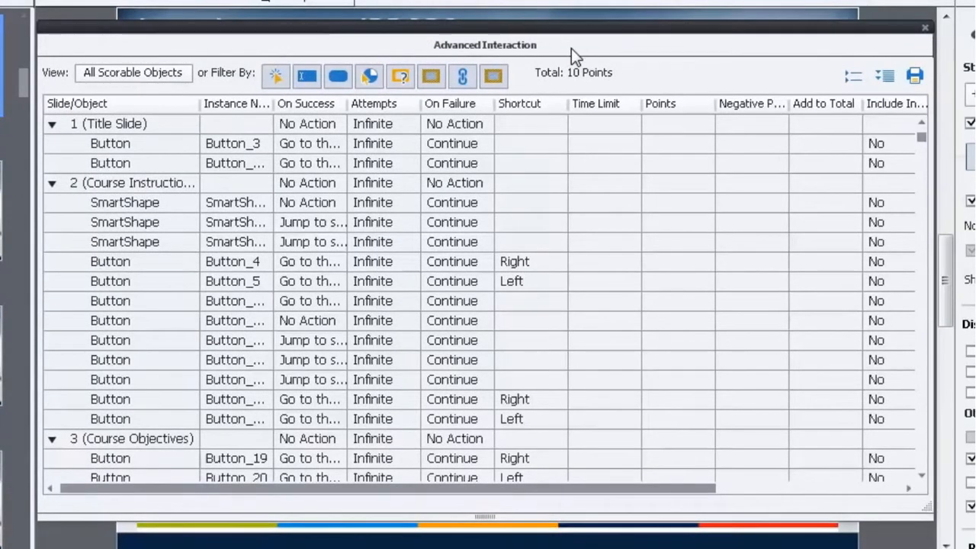